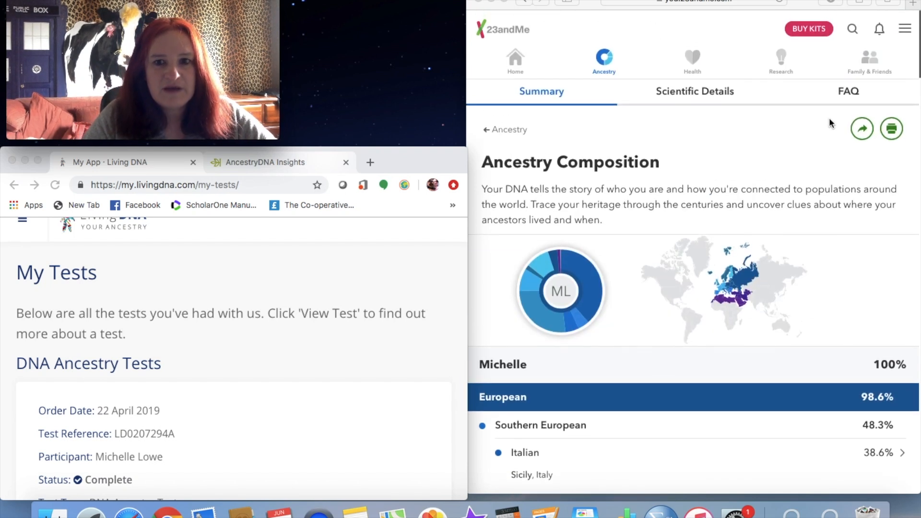
- Scroll down the Living DNA page to reach the completed April 2019 ancestry test
scroll("down", 3)
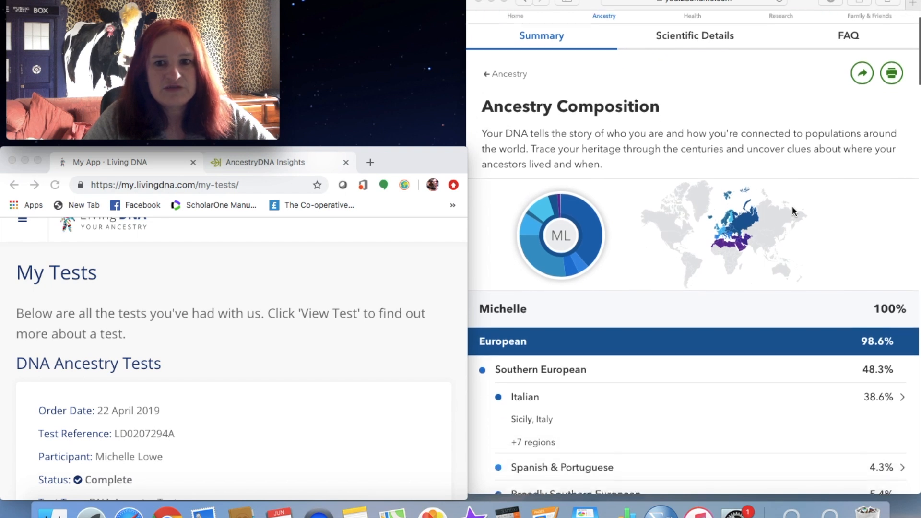
scroll("down", 3)
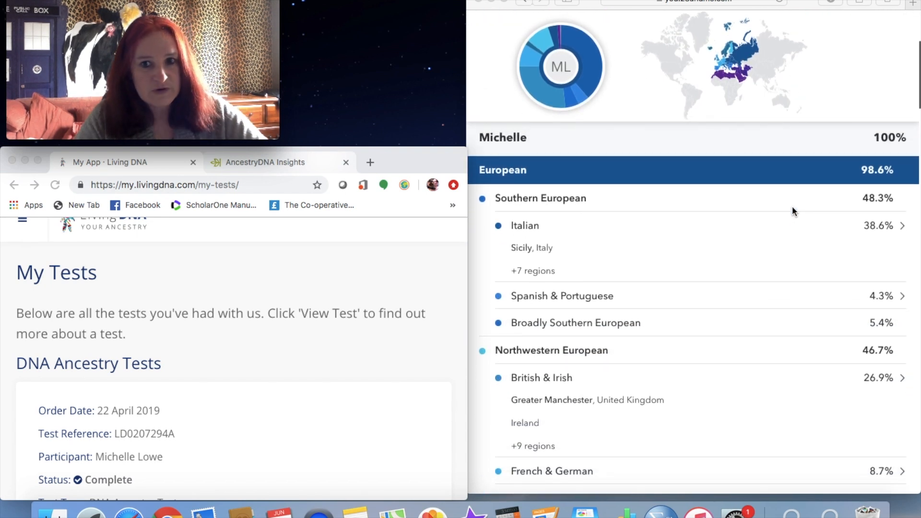
scroll("down", 3)
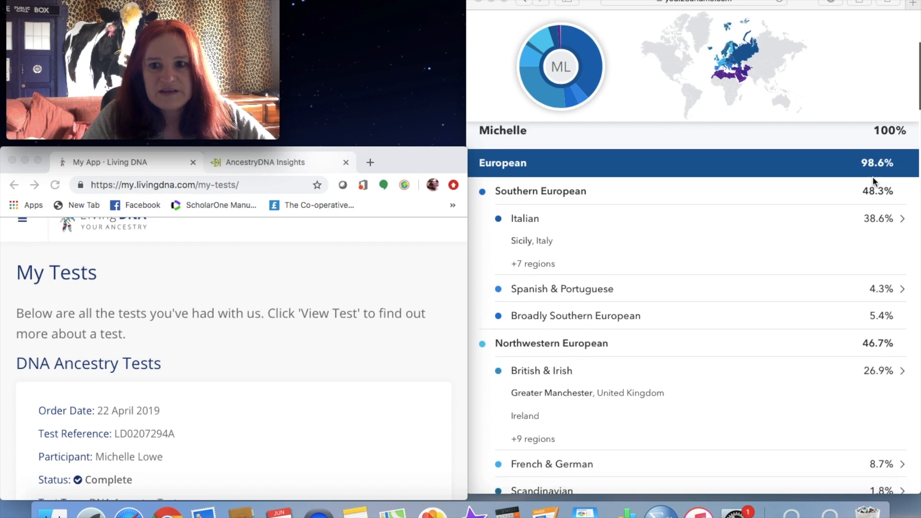
scroll("down", 3)
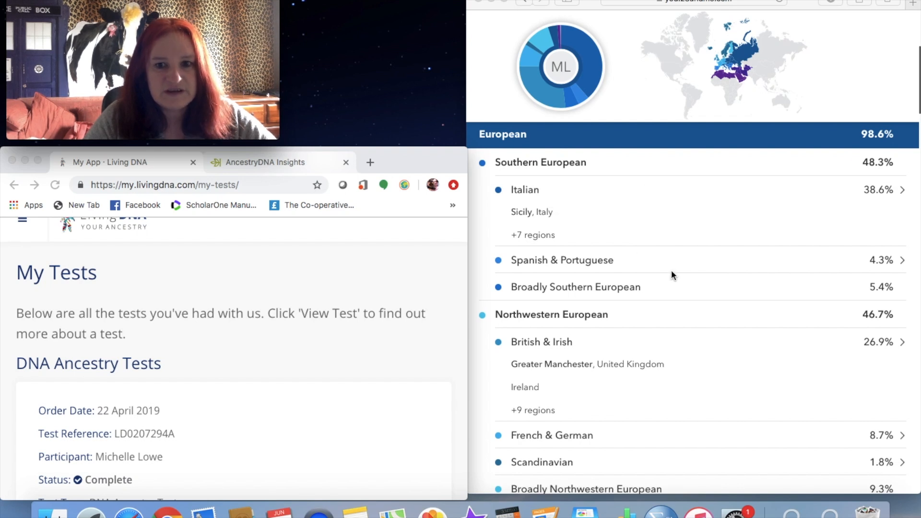
scroll("down", 3)
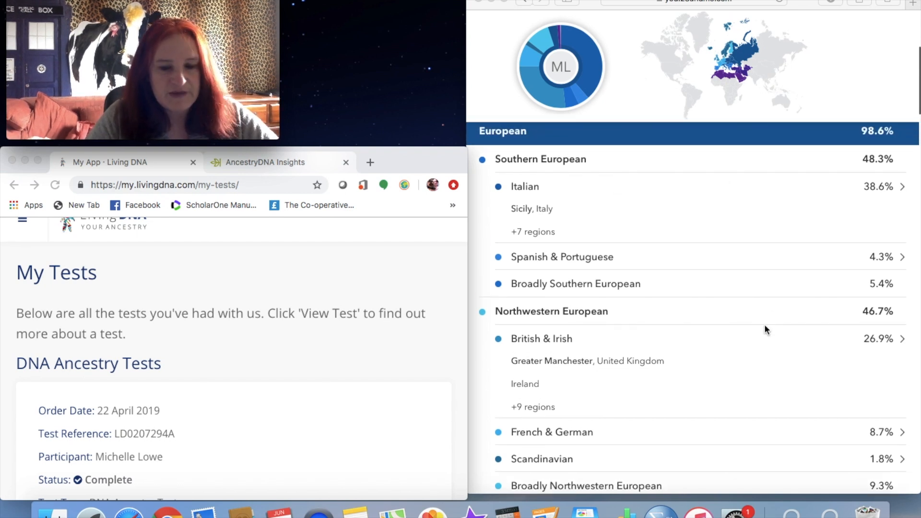
scroll("down", 3)
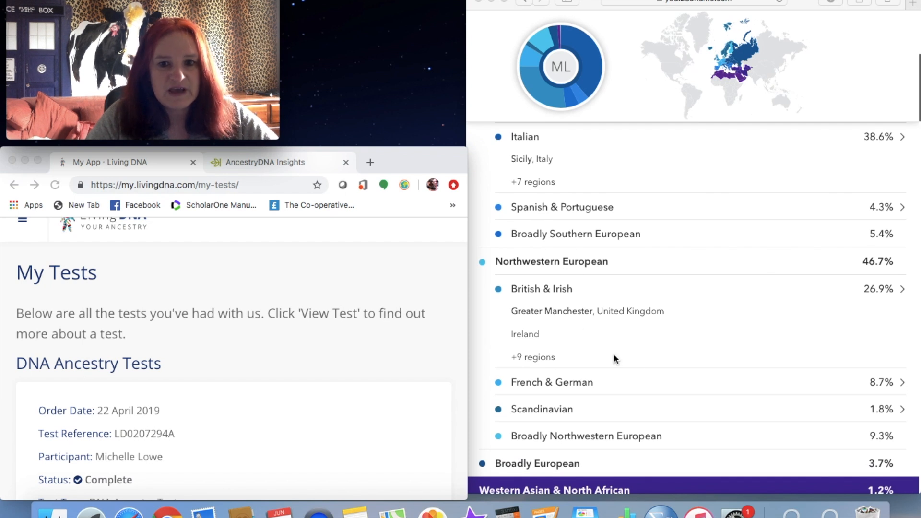
scroll("down", 3)
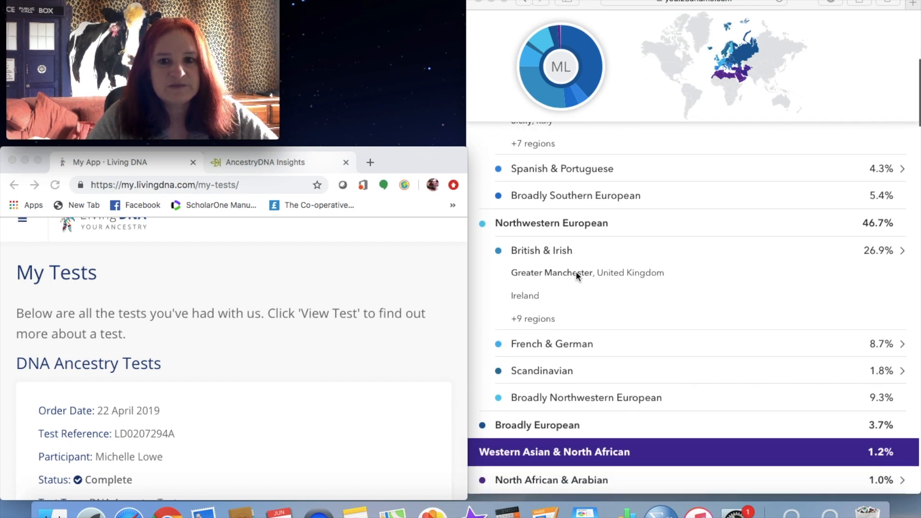
scroll("down", 3)
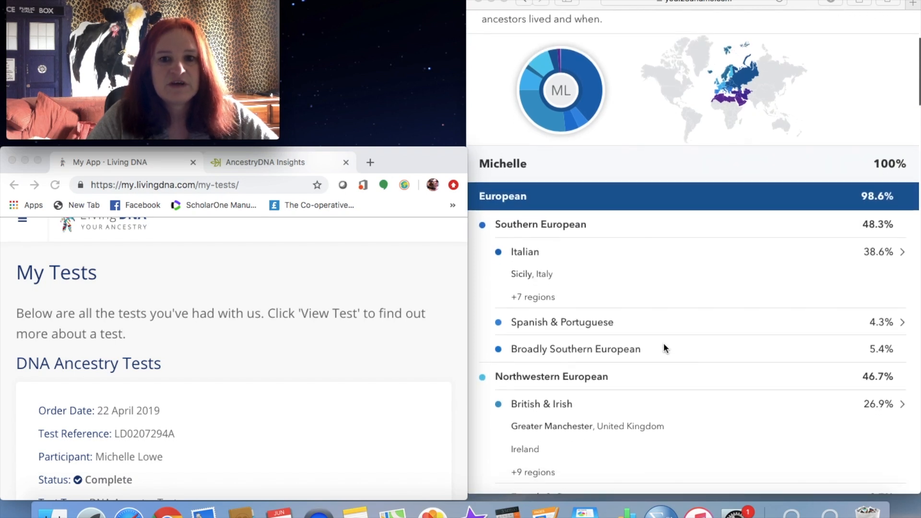
scroll("down", 3)
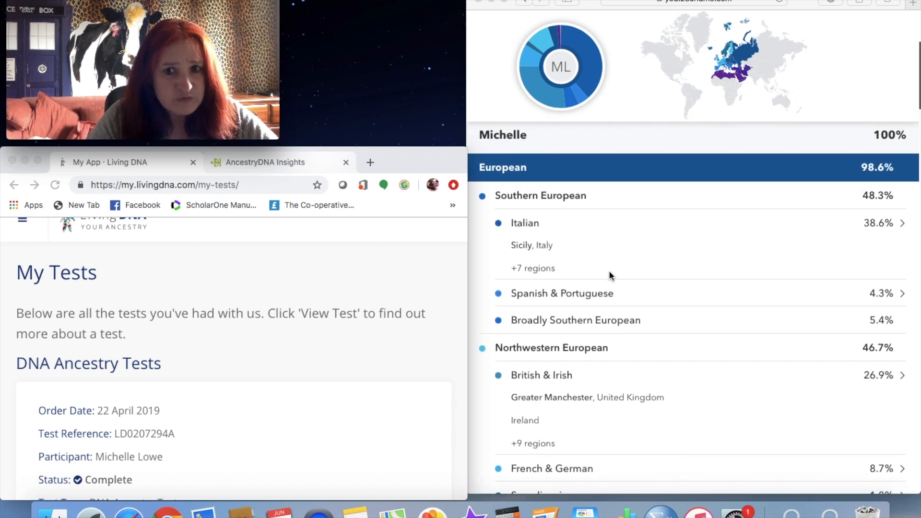
scroll("down", 3)
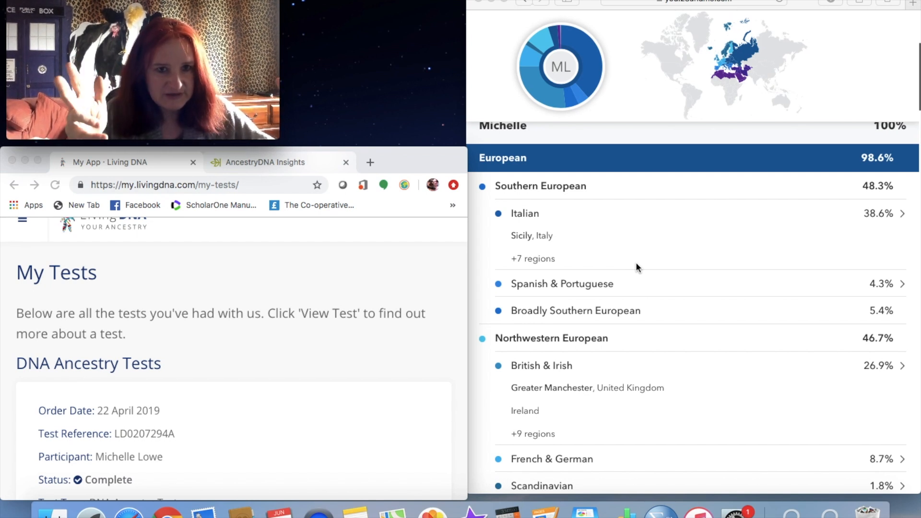
mouse_move(416, 372)
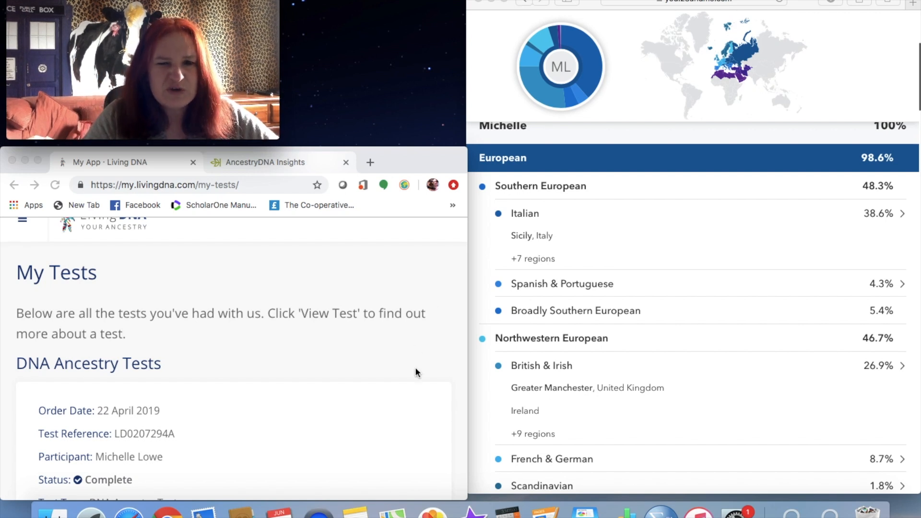
scroll("down", 3)
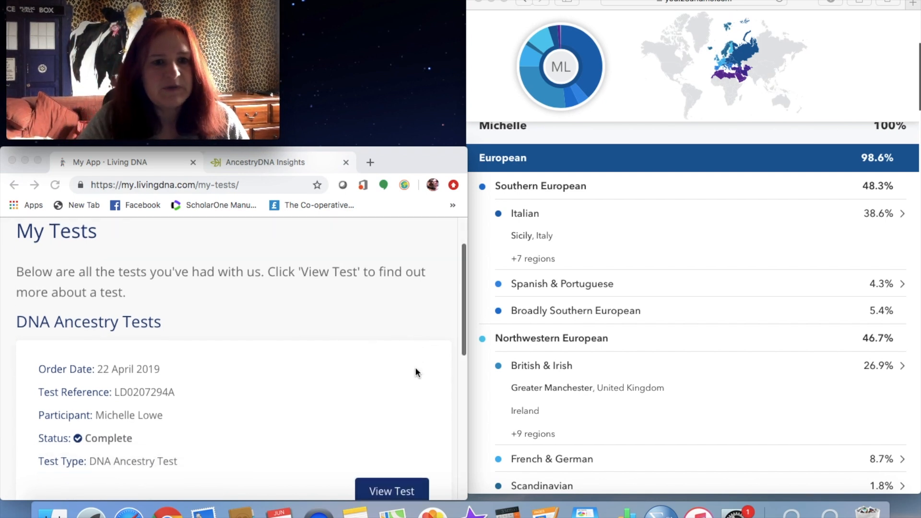
scroll("down", 3)
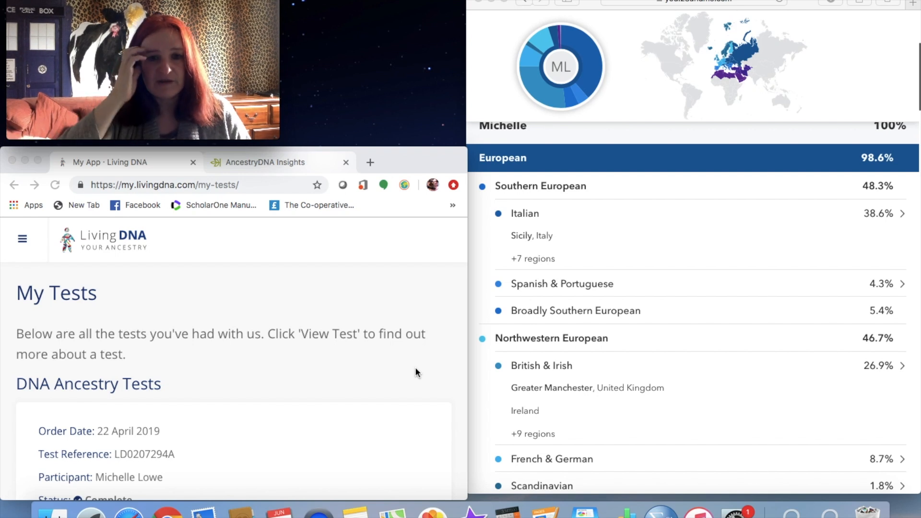
scroll("down", 3)
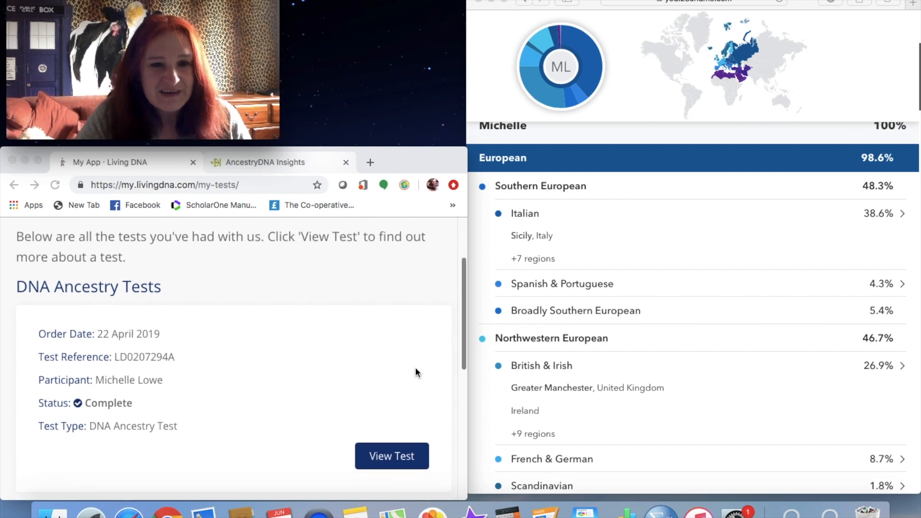
scroll("down", 3)
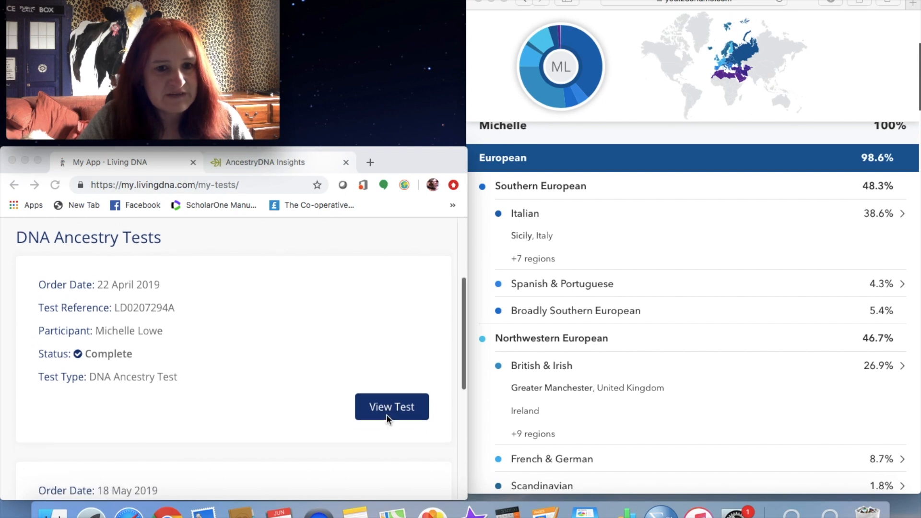
scroll("down", 3)
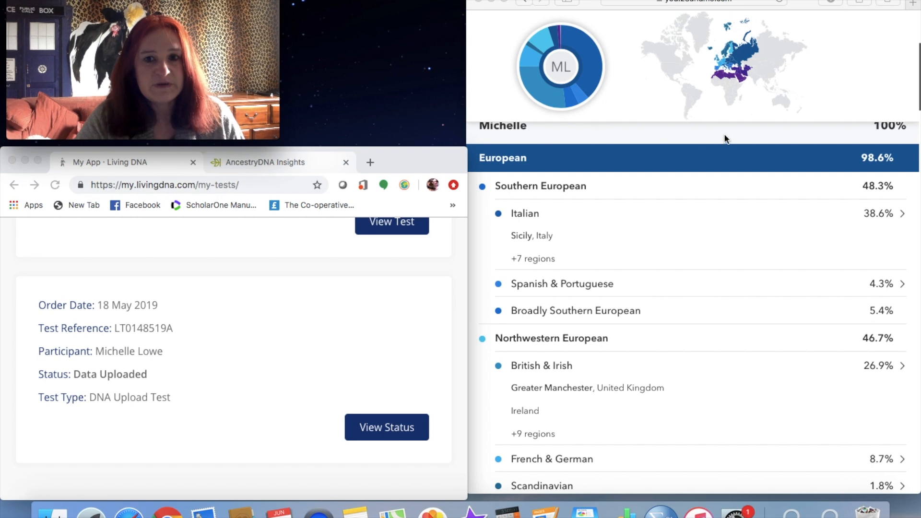
mouse_move(788, 176)
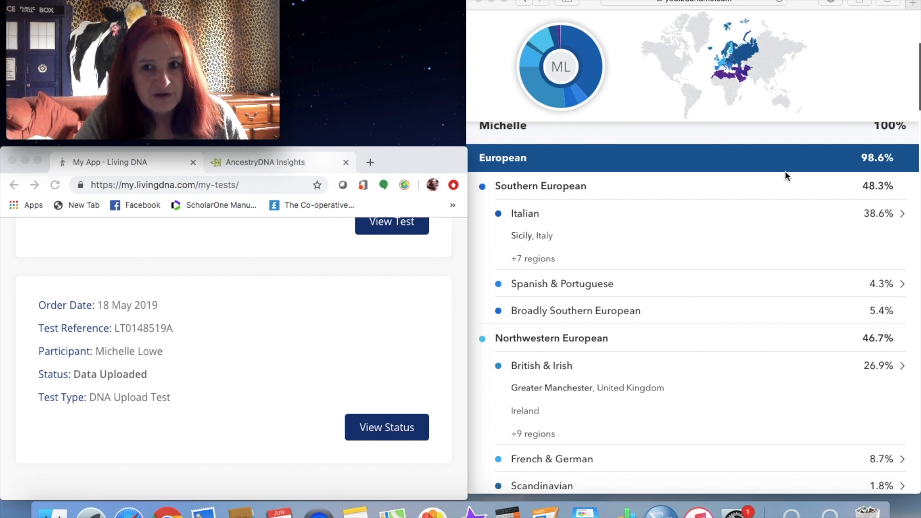
mouse_move(245, 379)
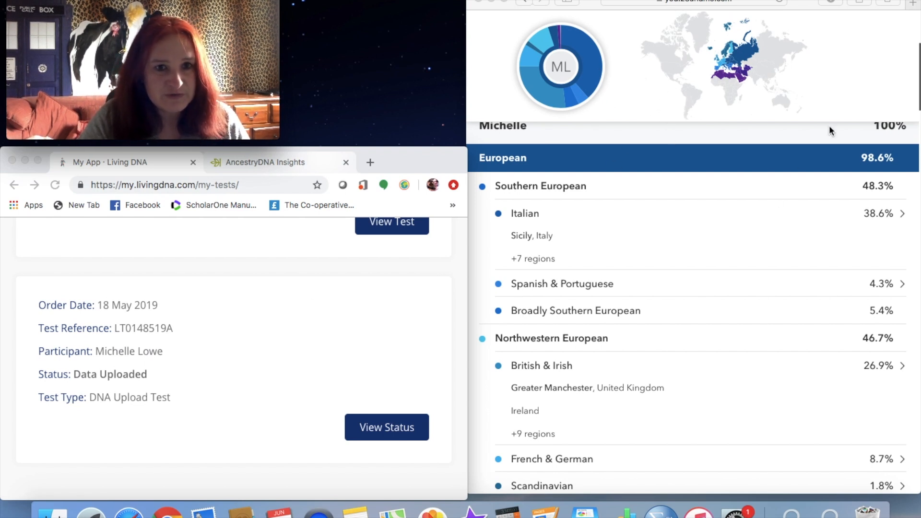
mouse_move(707, 194)
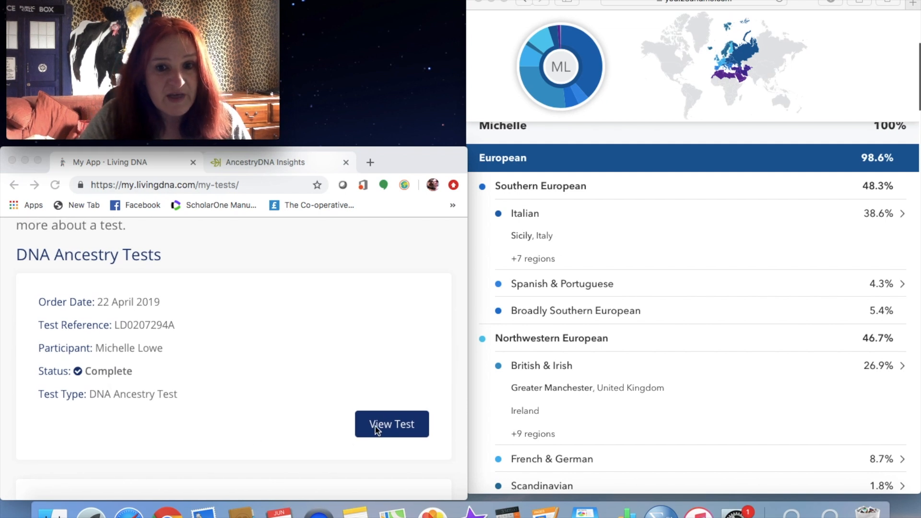
- Open the April 2019 test results and scroll the 94.3% Europe, 5.7% Near East overview
left_click(392, 424)
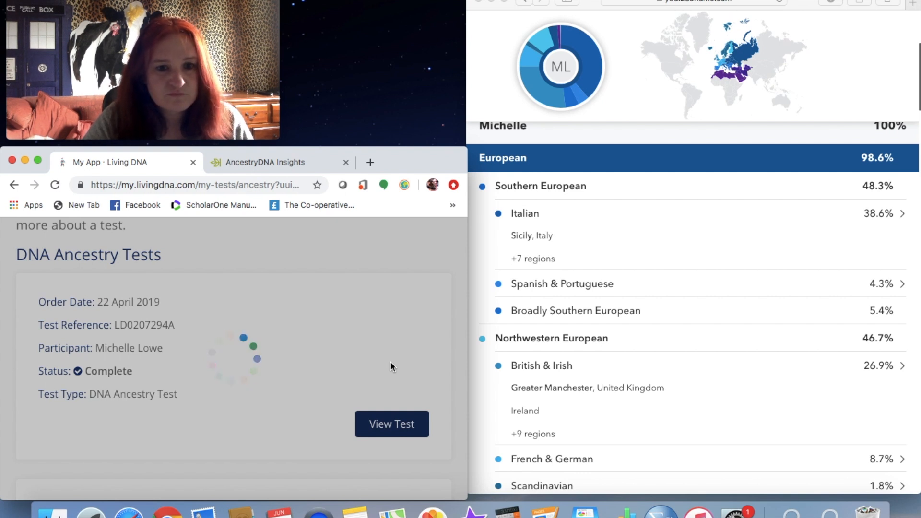
scroll("down", 3)
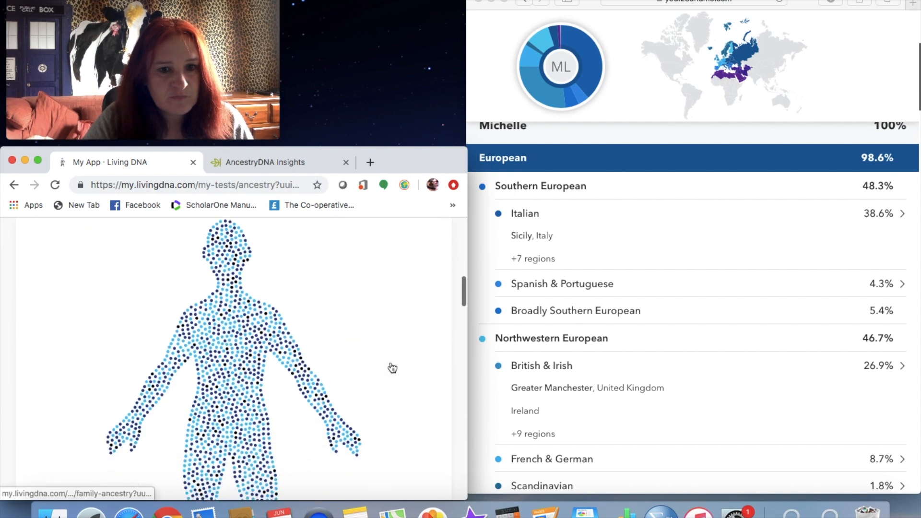
scroll("down", 3)
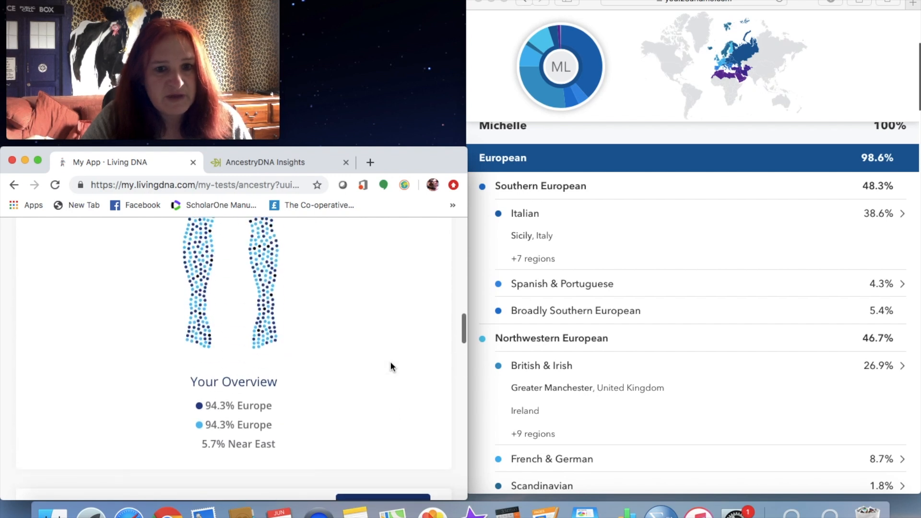
scroll("down", 3)
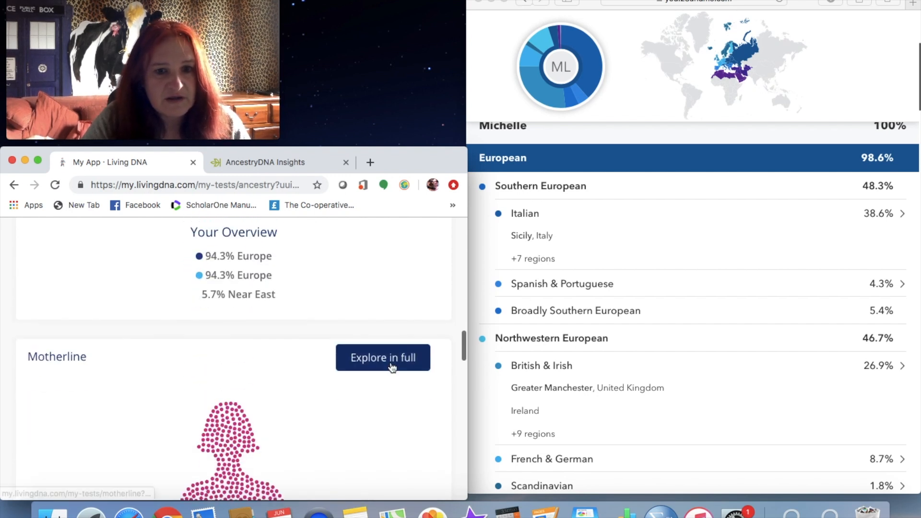
scroll("down", 3)
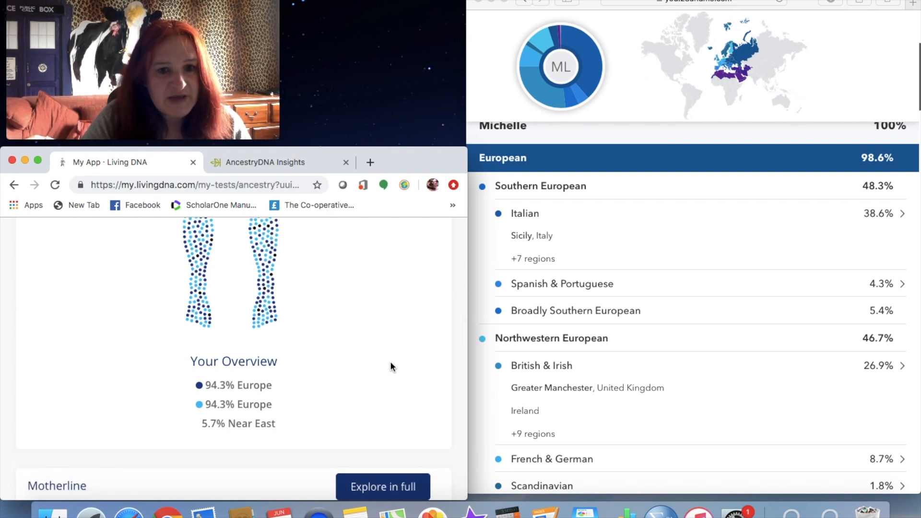
scroll("down", 3)
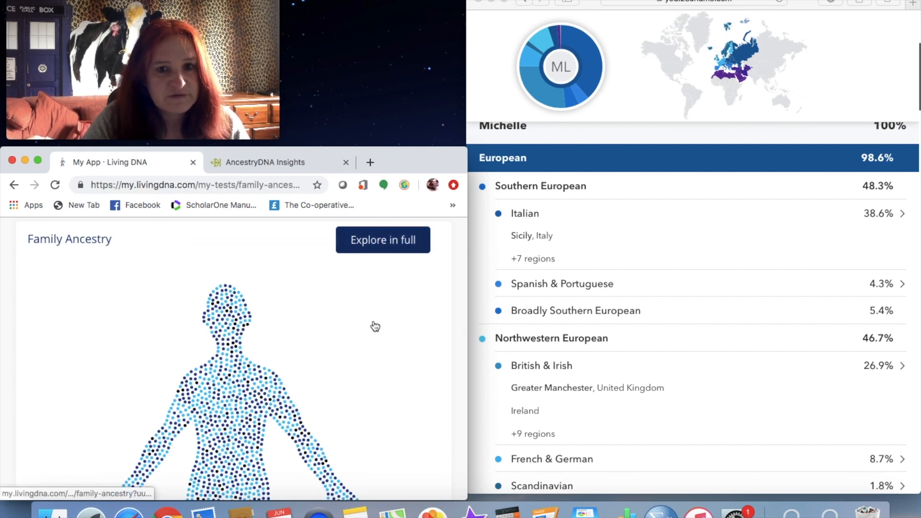
- Scroll through the Living DNA Family Ancestry percentages and regional map
scroll("down", 3)
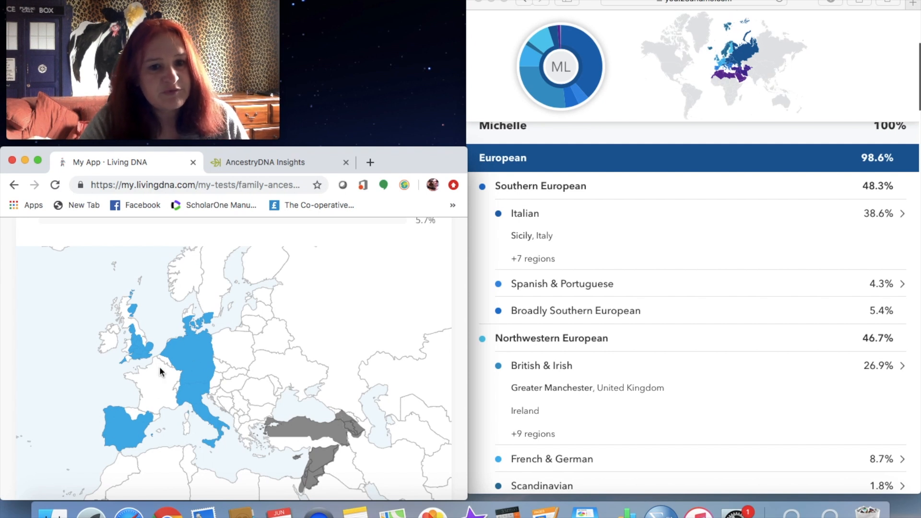
scroll("down", 3)
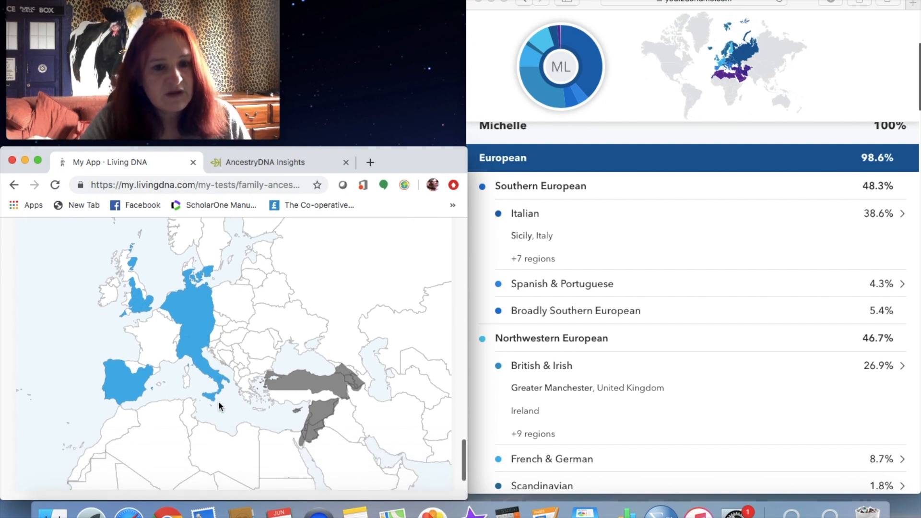
mouse_move(312, 404)
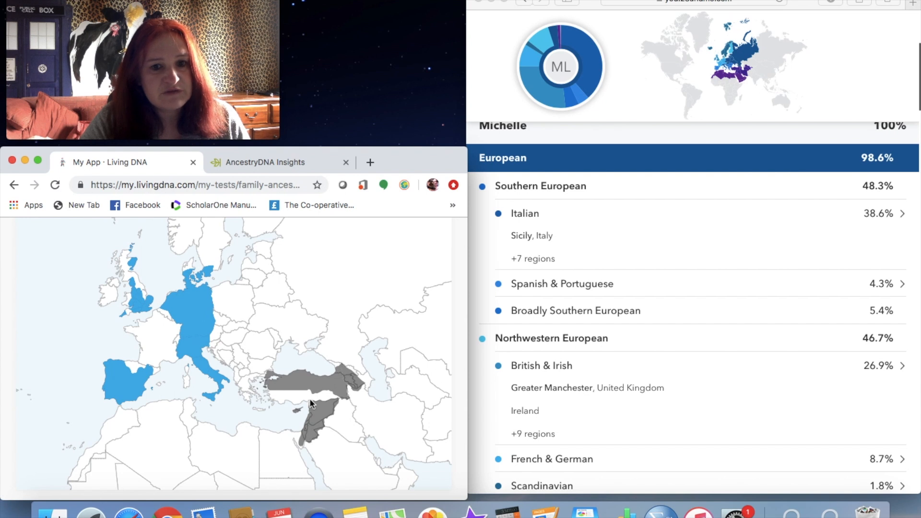
mouse_move(273, 396)
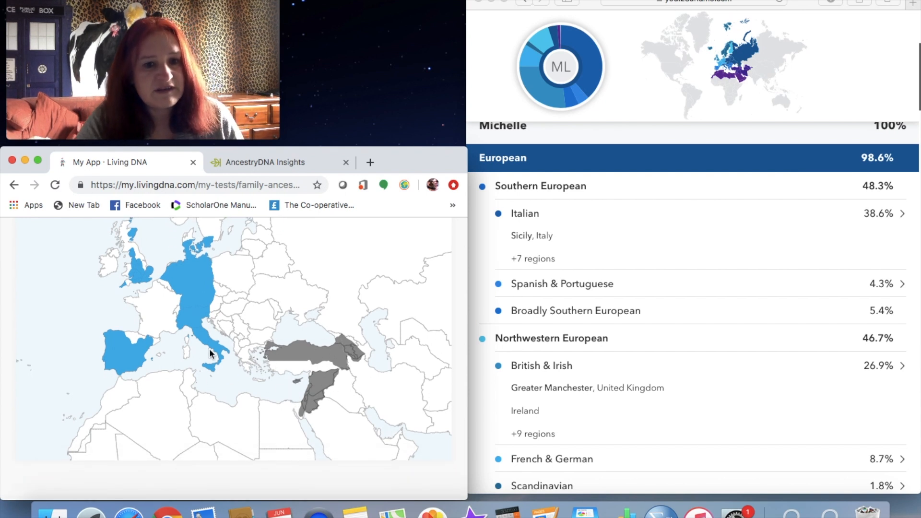
scroll("down", 3)
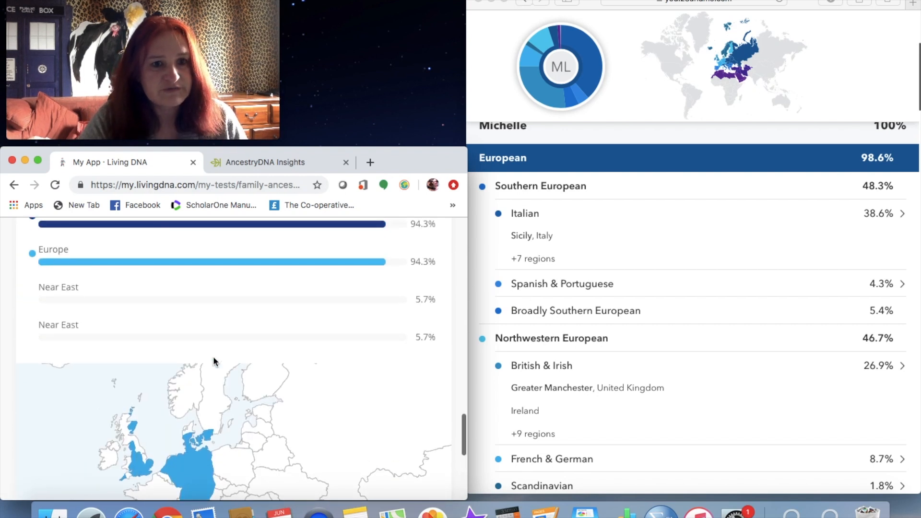
scroll("down", 3)
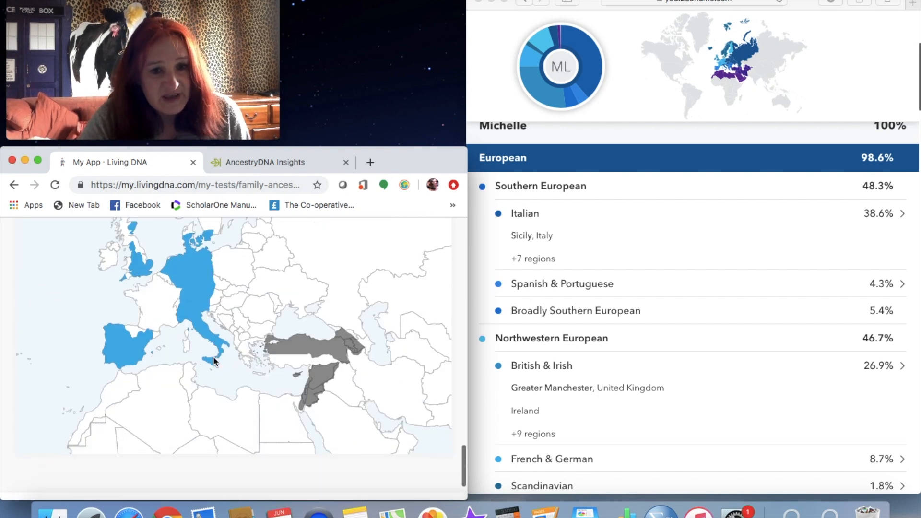
scroll("down", 3)
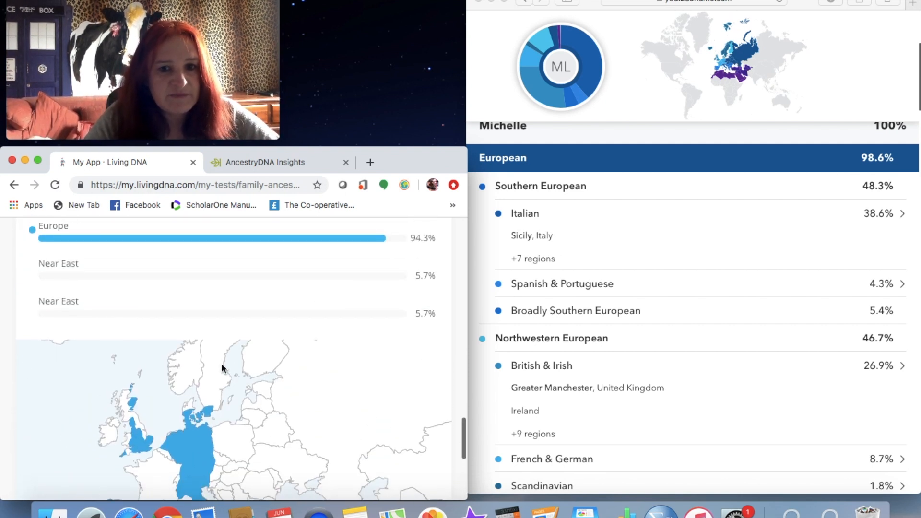
scroll("down", 3)
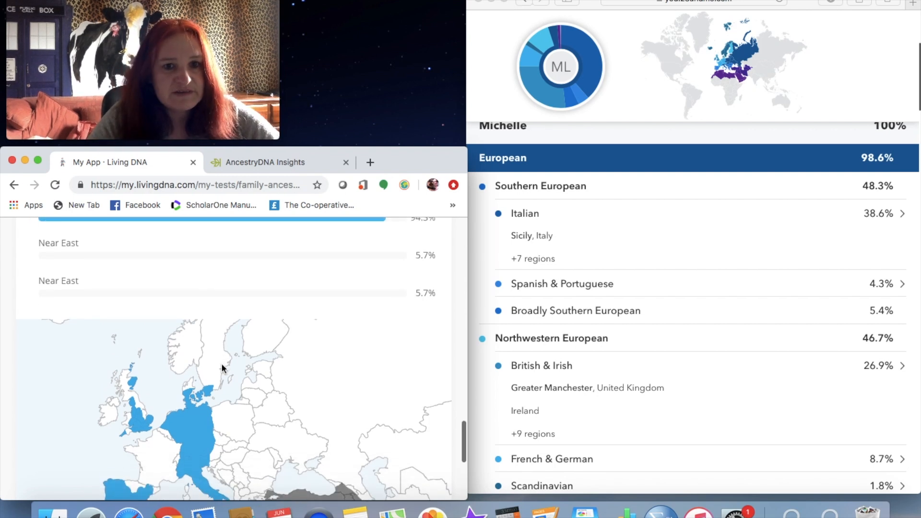
scroll("down", 3)
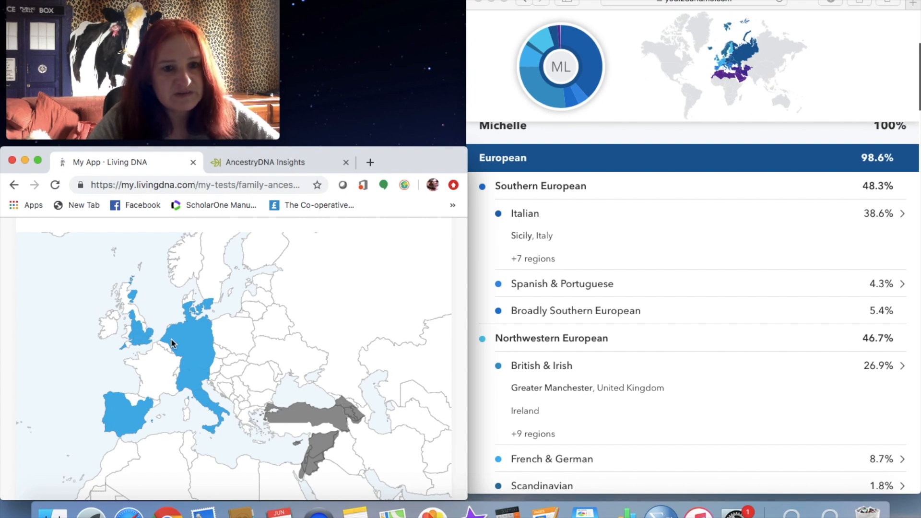
scroll("down", 3)
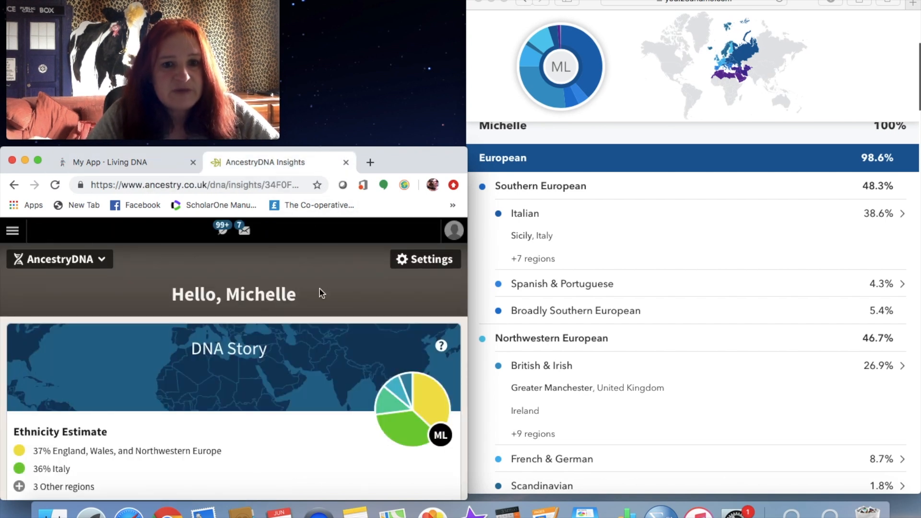
- Scroll down the AncestryDNA Insights page toward 'Discover Your DNA Story'
scroll("down", 3)
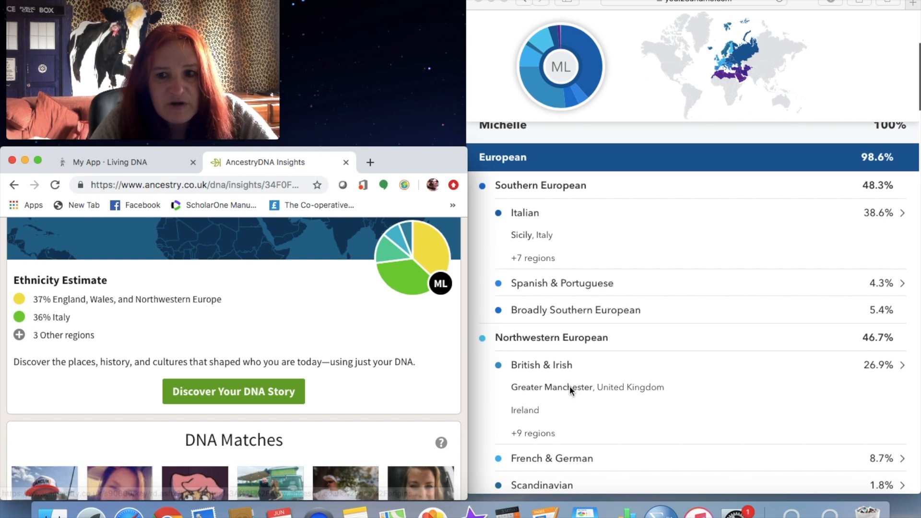
scroll("down", 3)
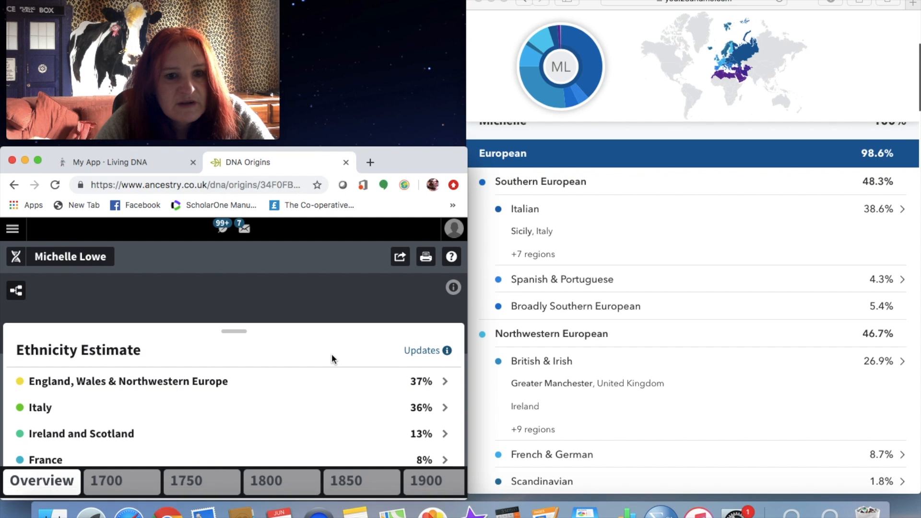
- Scroll the DNA Origins map and open the Greece and the Balkans region details
scroll("down", 3)
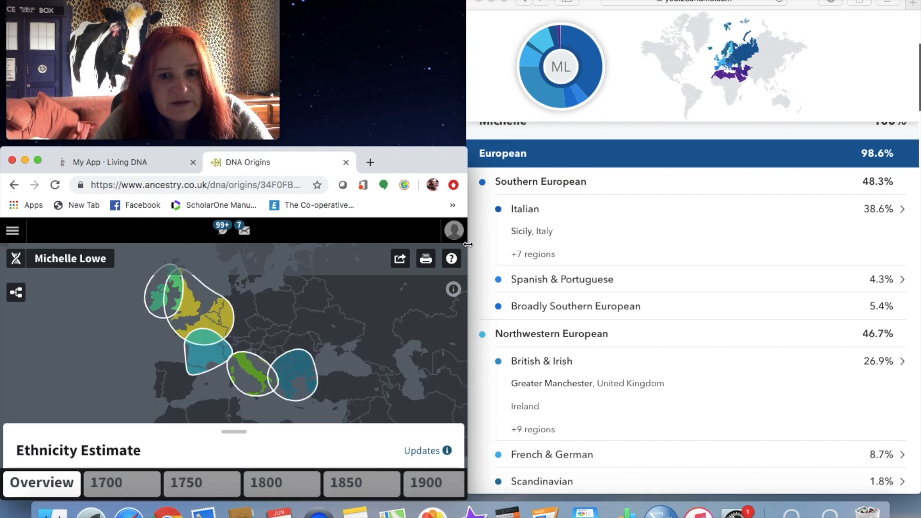
mouse_move(476, 255)
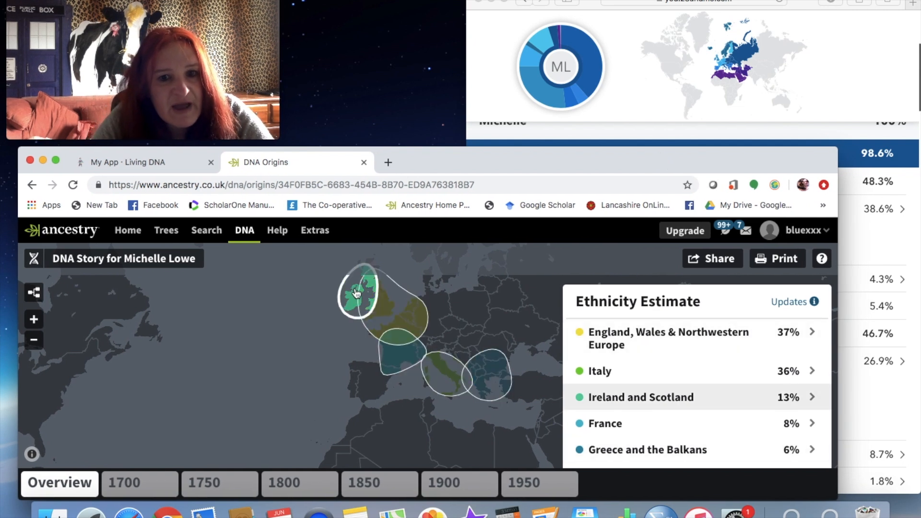
mouse_move(360, 281)
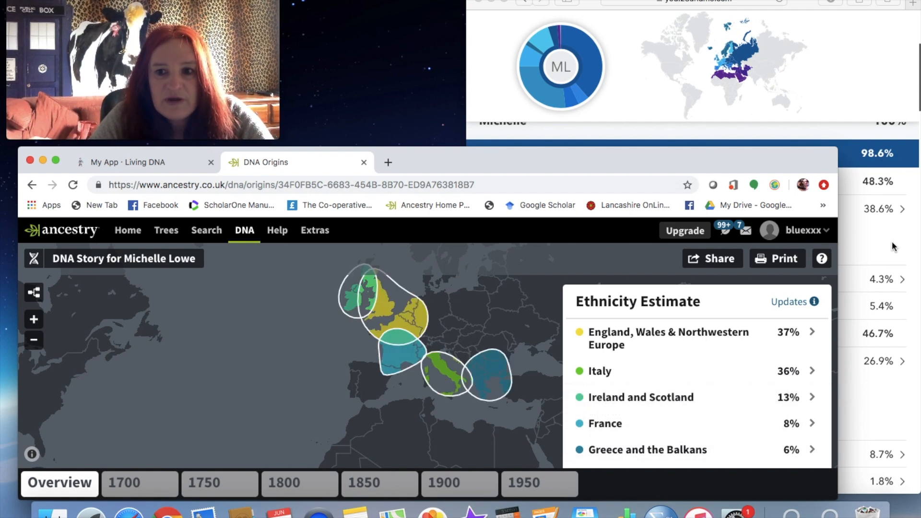
scroll("down", 3)
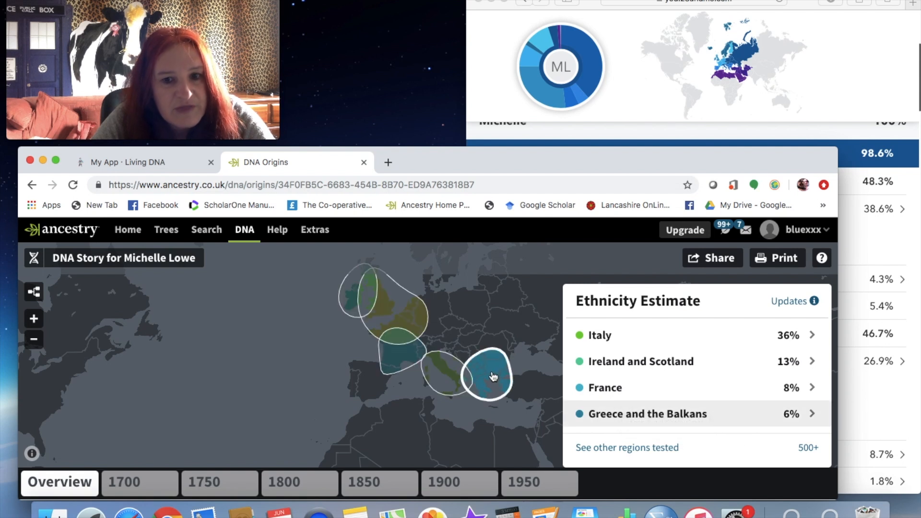
left_click(647, 413)
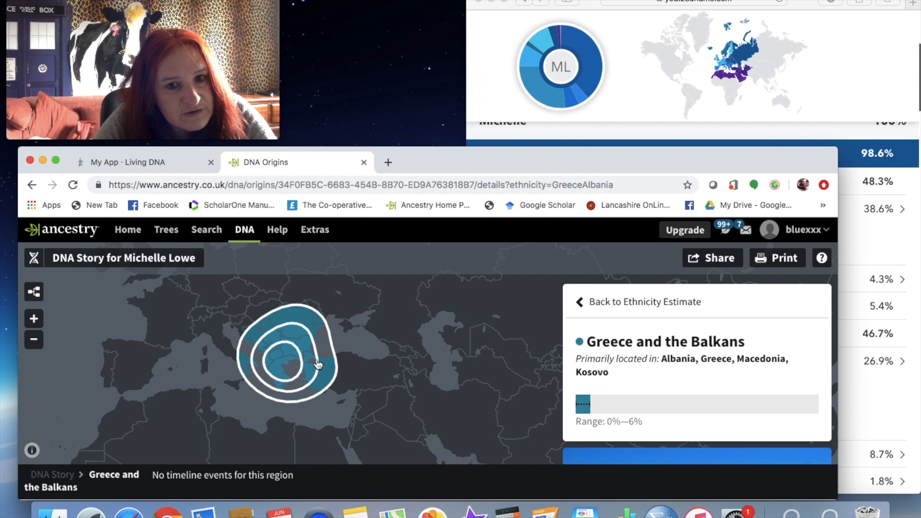
mouse_move(324, 374)
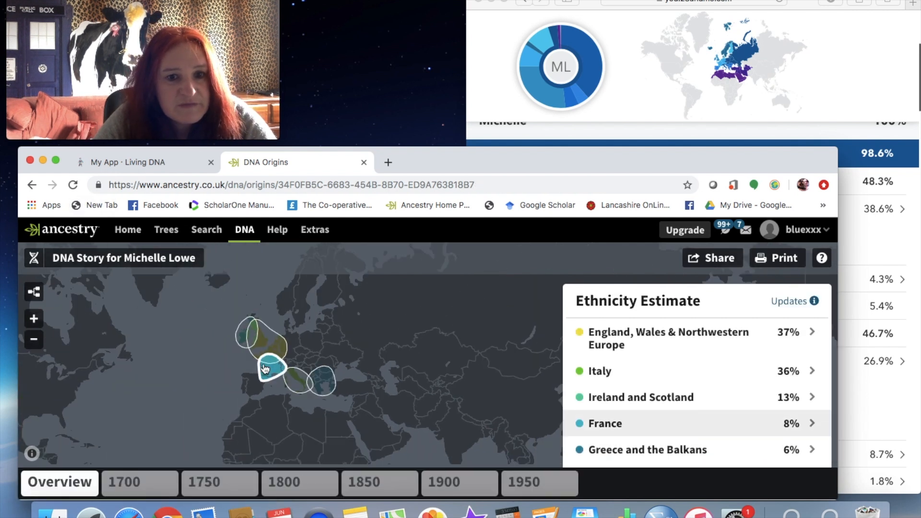
scroll("down", 3)
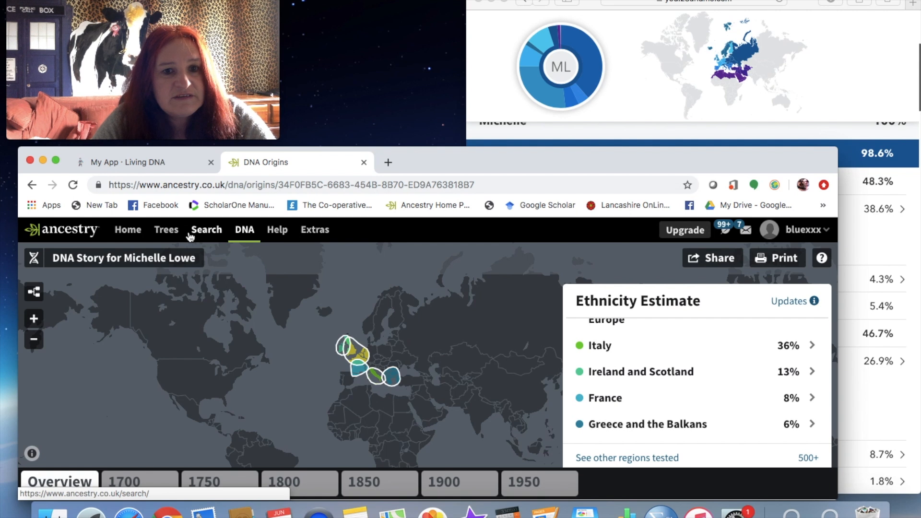
mouse_move(256, 251)
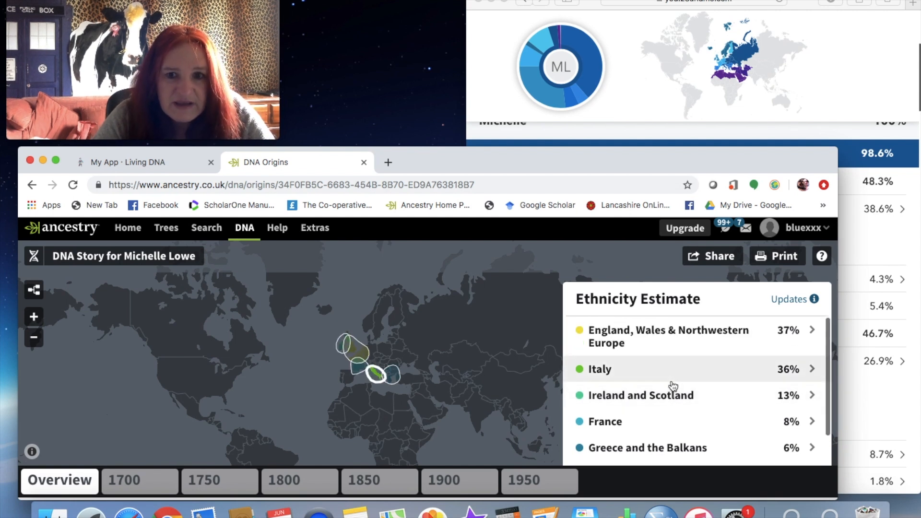
mouse_move(618, 336)
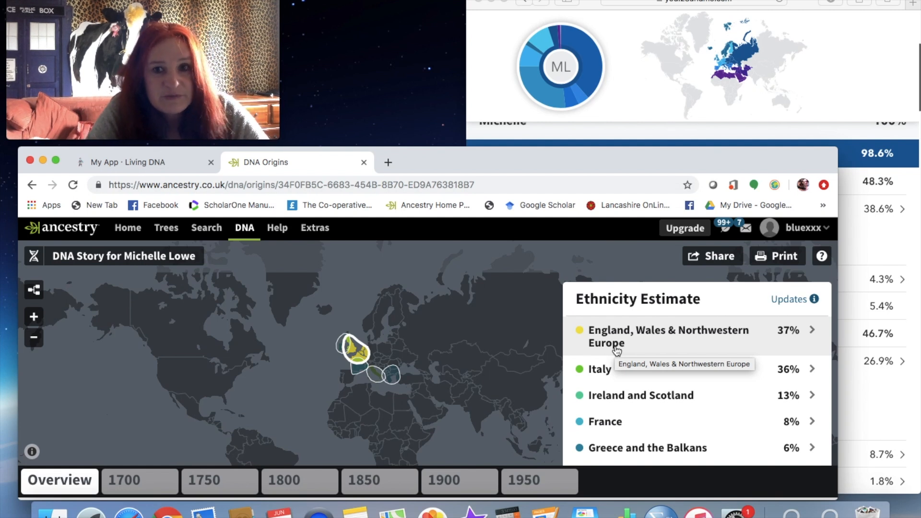
mouse_move(782, 65)
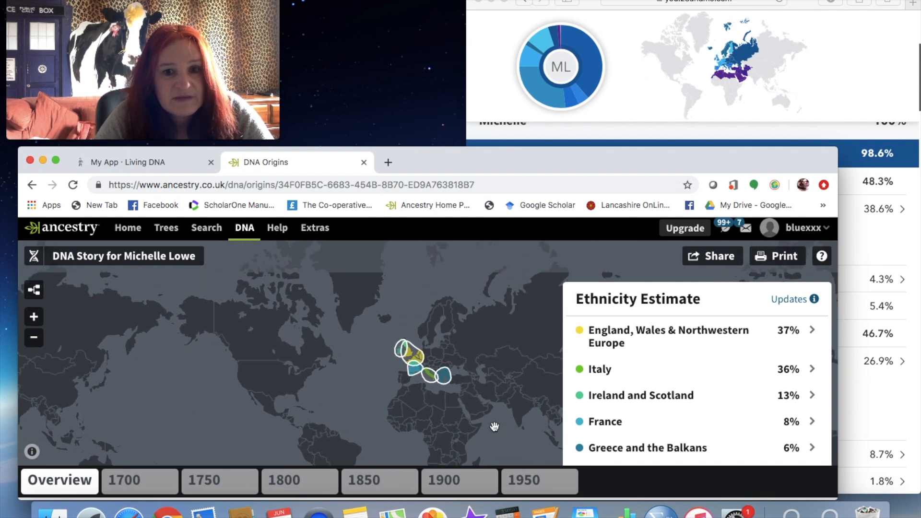
mouse_move(859, 66)
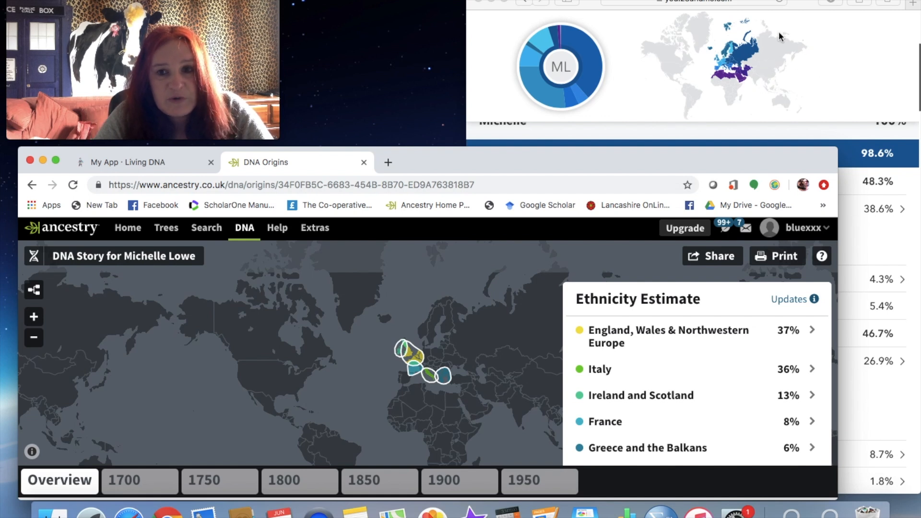
mouse_move(869, 104)
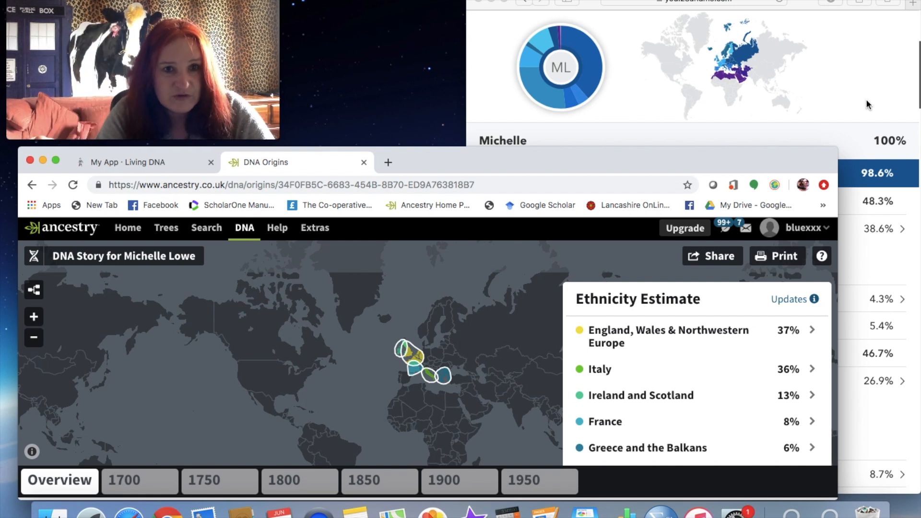
mouse_move(801, 162)
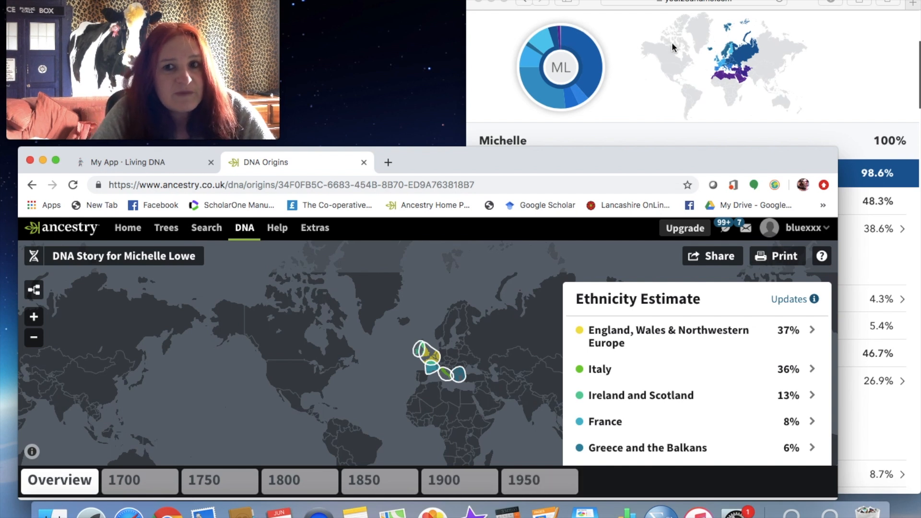
mouse_move(662, 64)
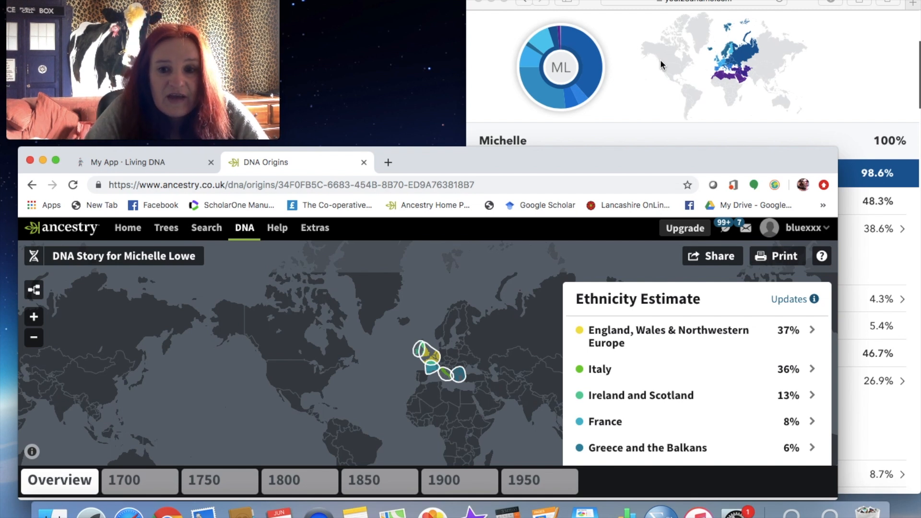
mouse_move(676, 127)
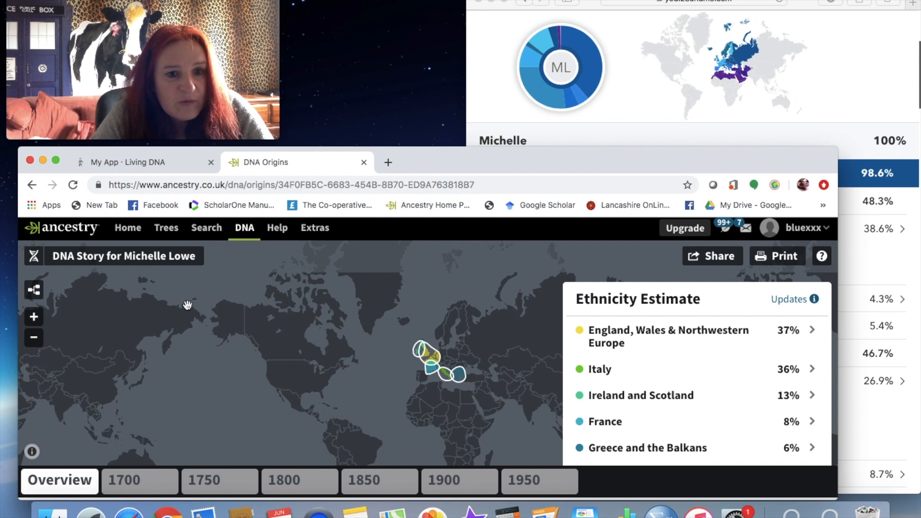
mouse_move(244, 227)
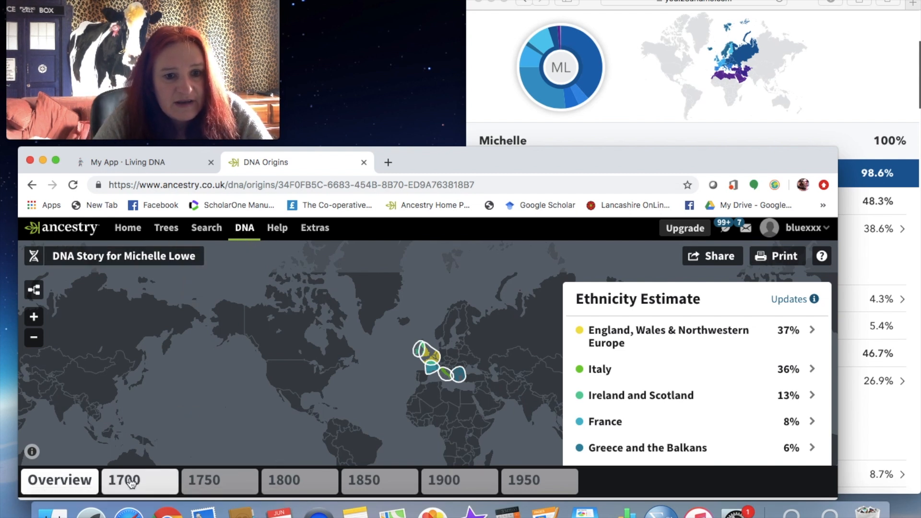
- Show the 1700–1750 period and scroll through tree ancestors like Robert Almond
left_click(140, 479)
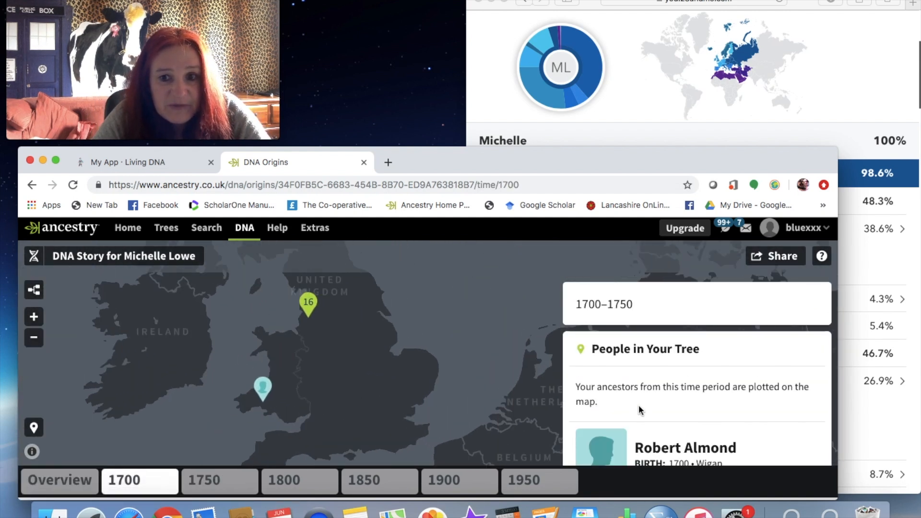
scroll("down", 3)
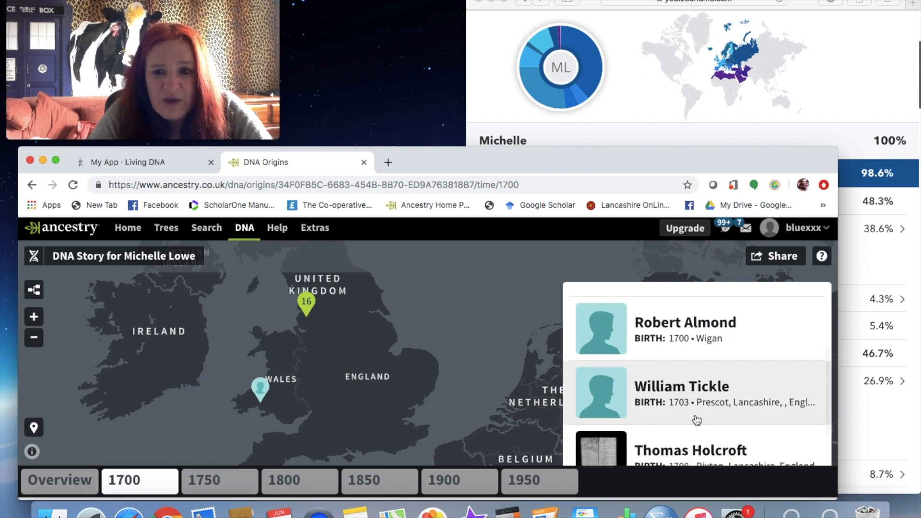
scroll("down", 3)
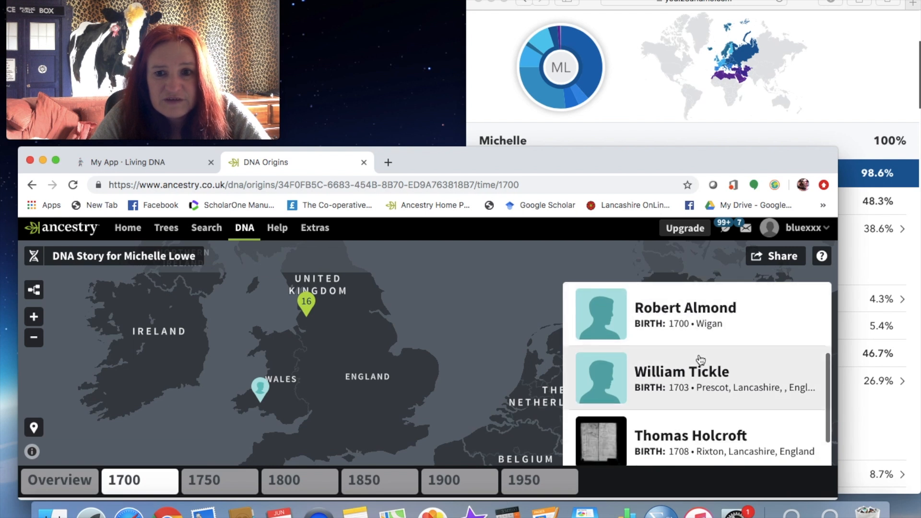
mouse_move(699, 372)
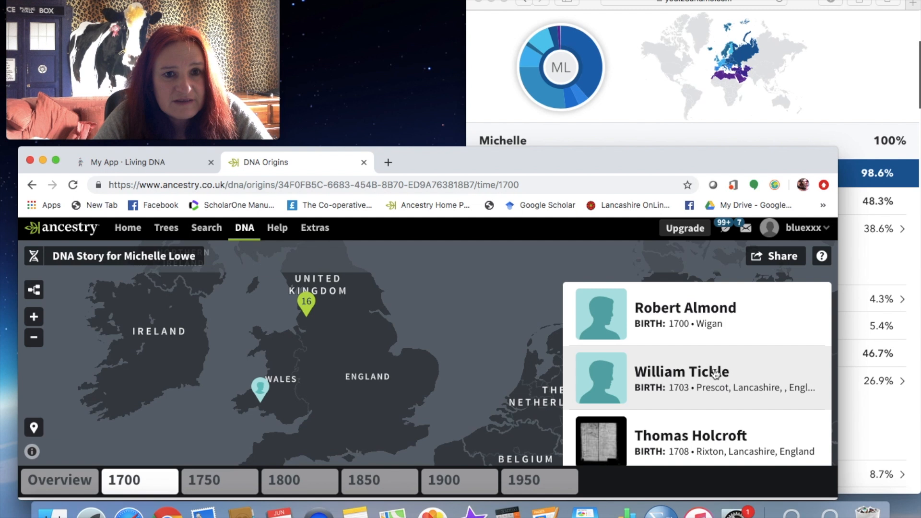
mouse_move(716, 376)
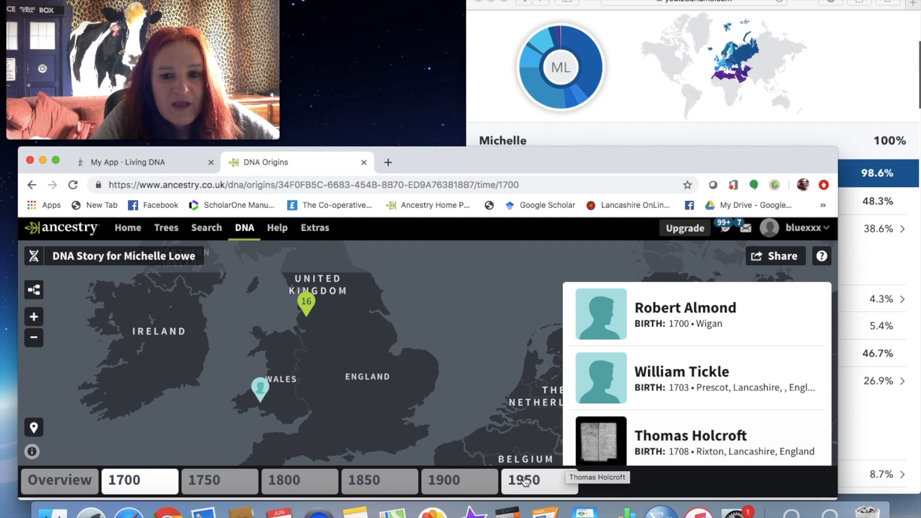
left_click(523, 480)
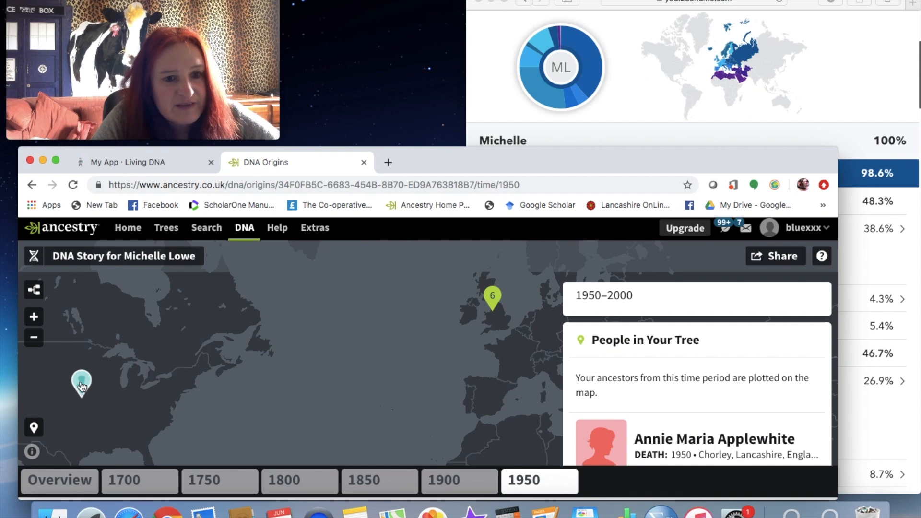
scroll("down", 3)
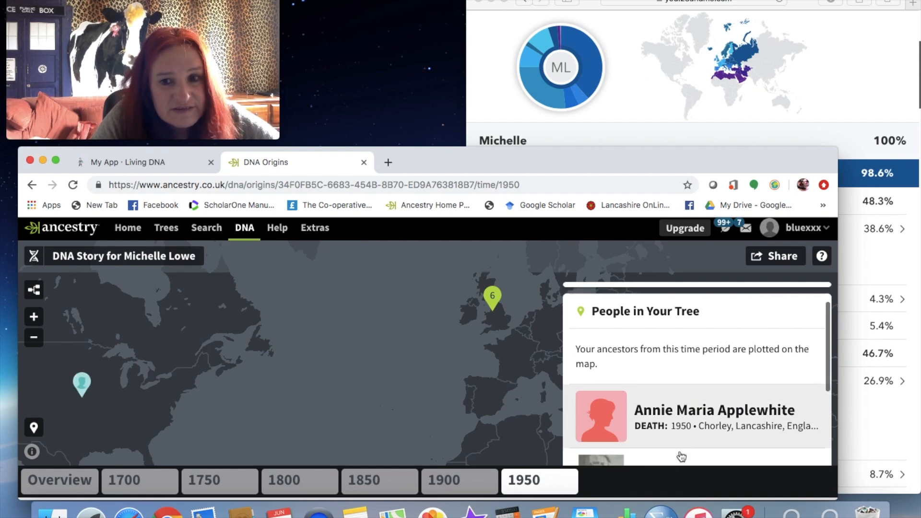
scroll("down", 3)
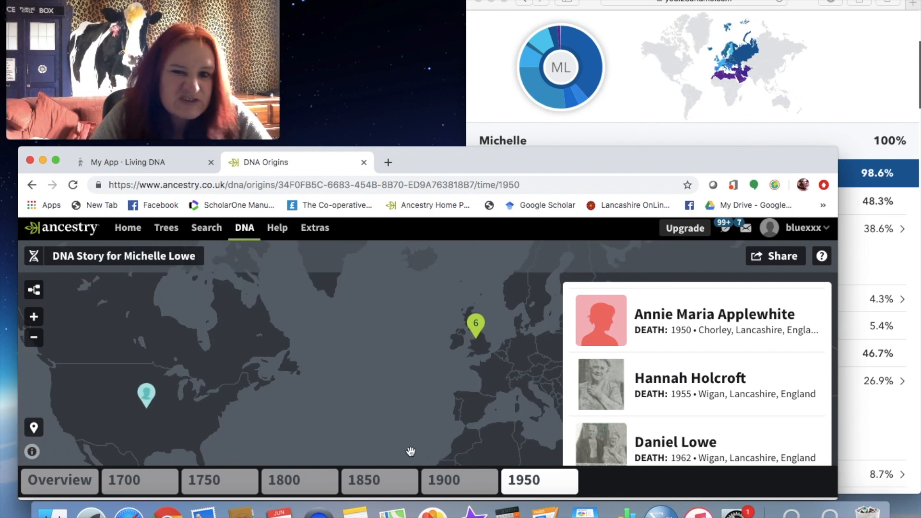
mouse_move(555, 404)
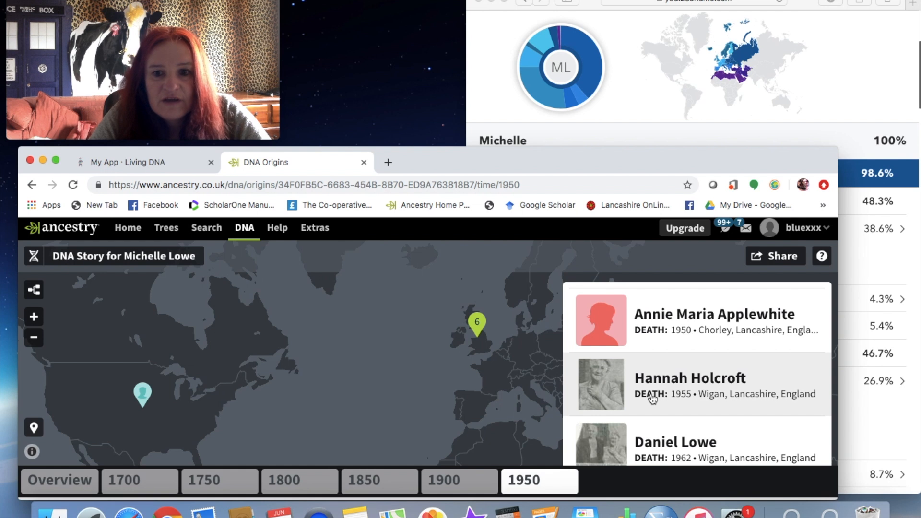
mouse_move(695, 317)
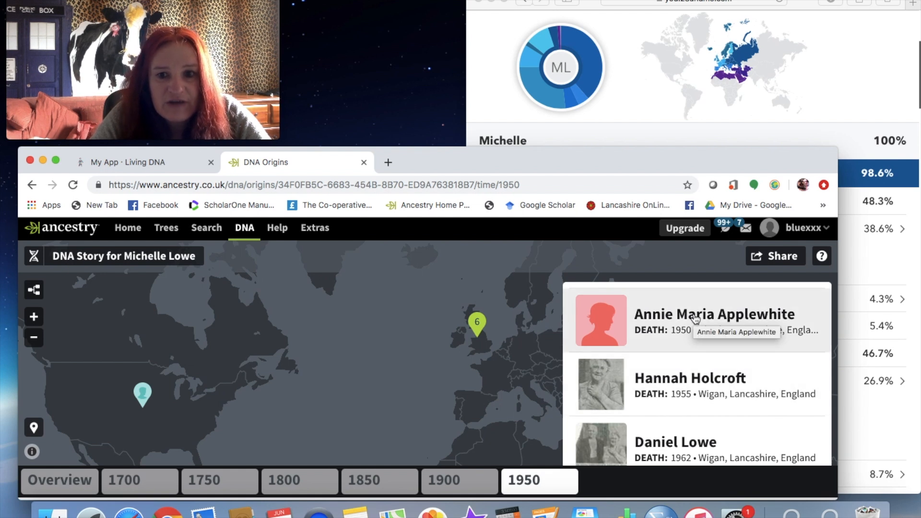
mouse_move(599, 383)
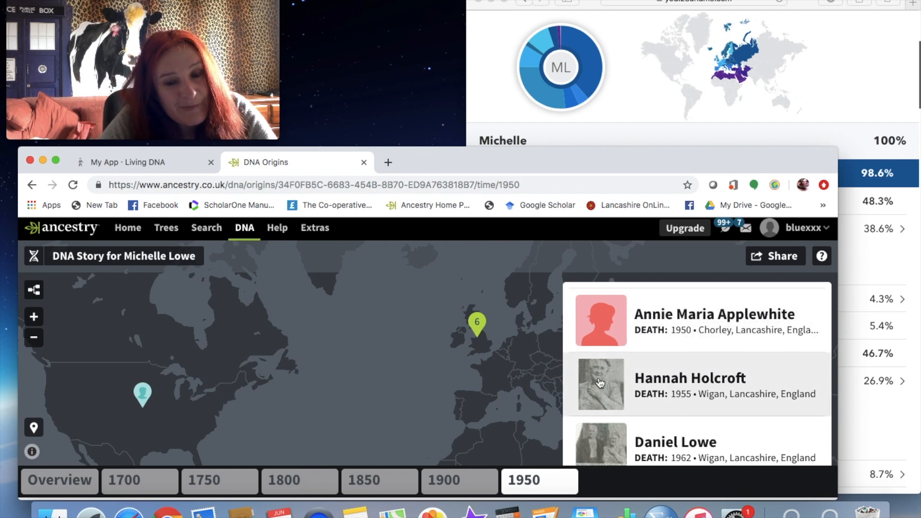
scroll("down", 3)
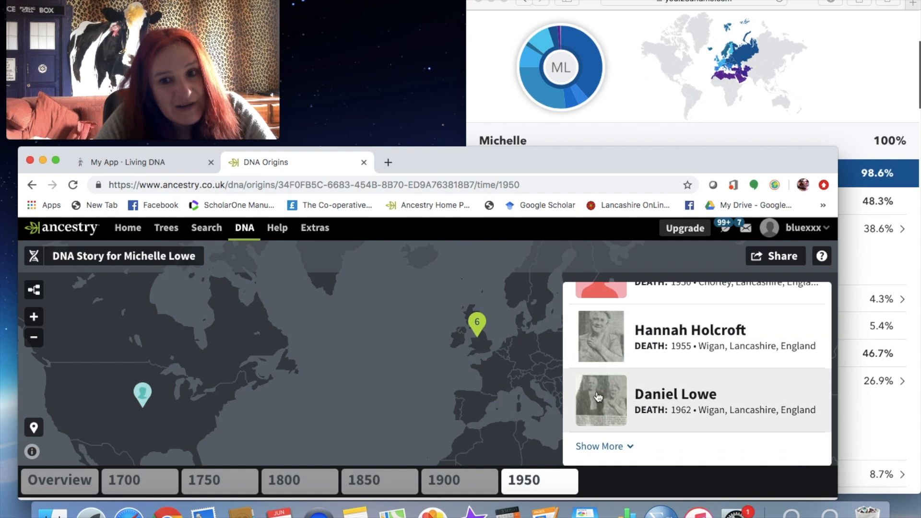